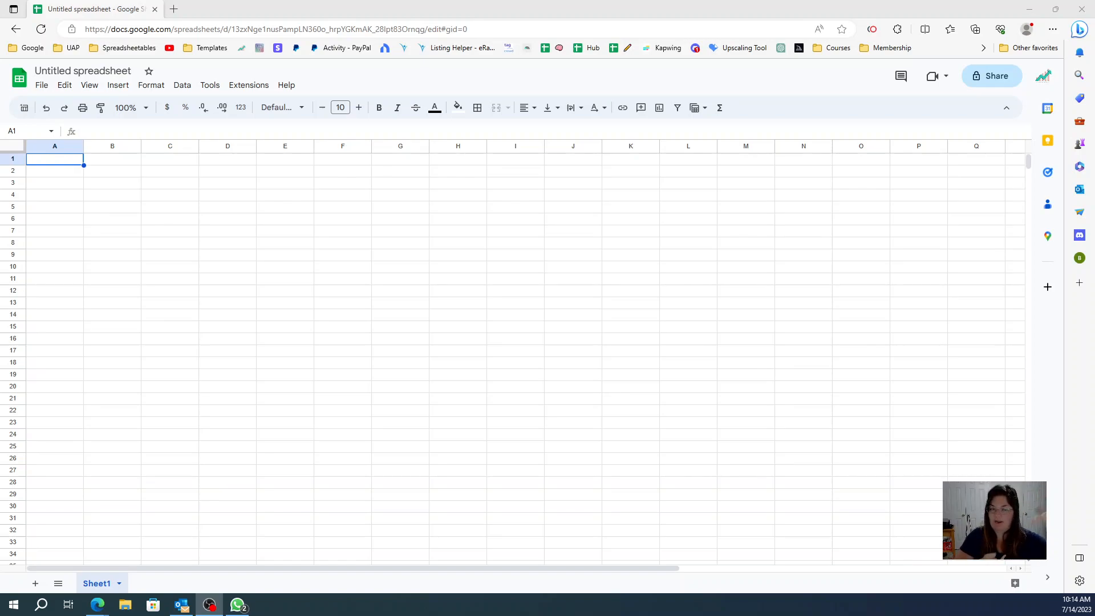
mouse_move(143, 184)
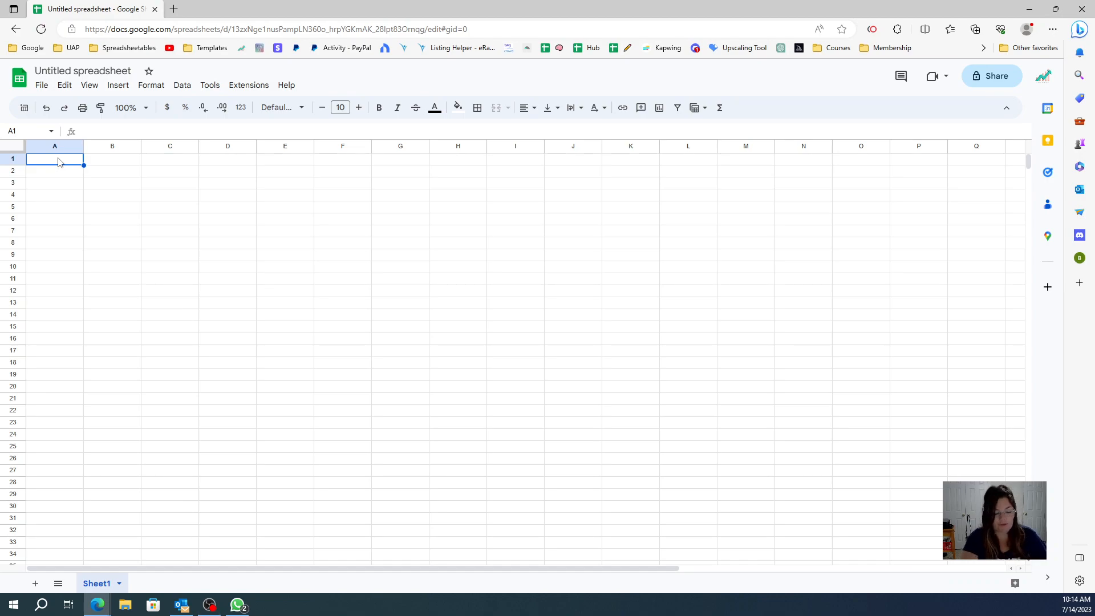
Step: Enter 7/1 in A1 and format all of column A with the Date number format
text(7/1)
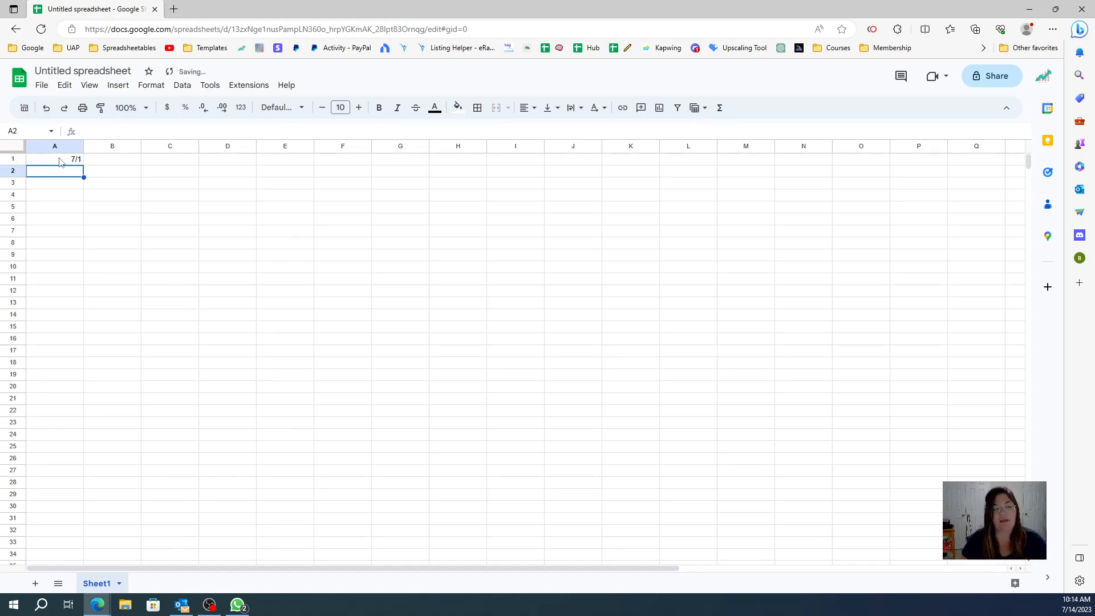
click(55, 146)
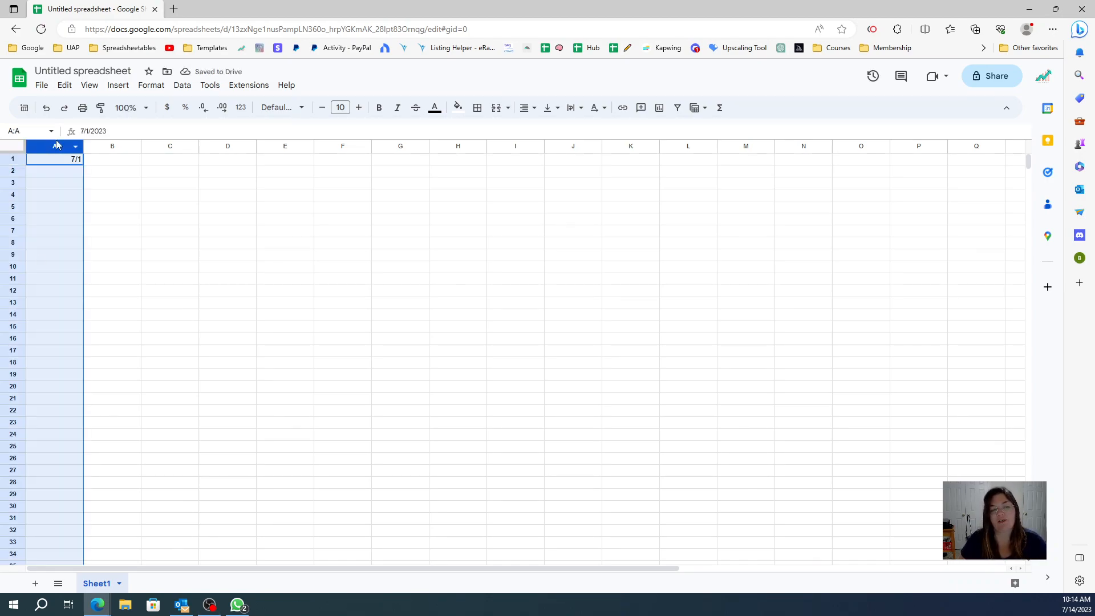
click(151, 84)
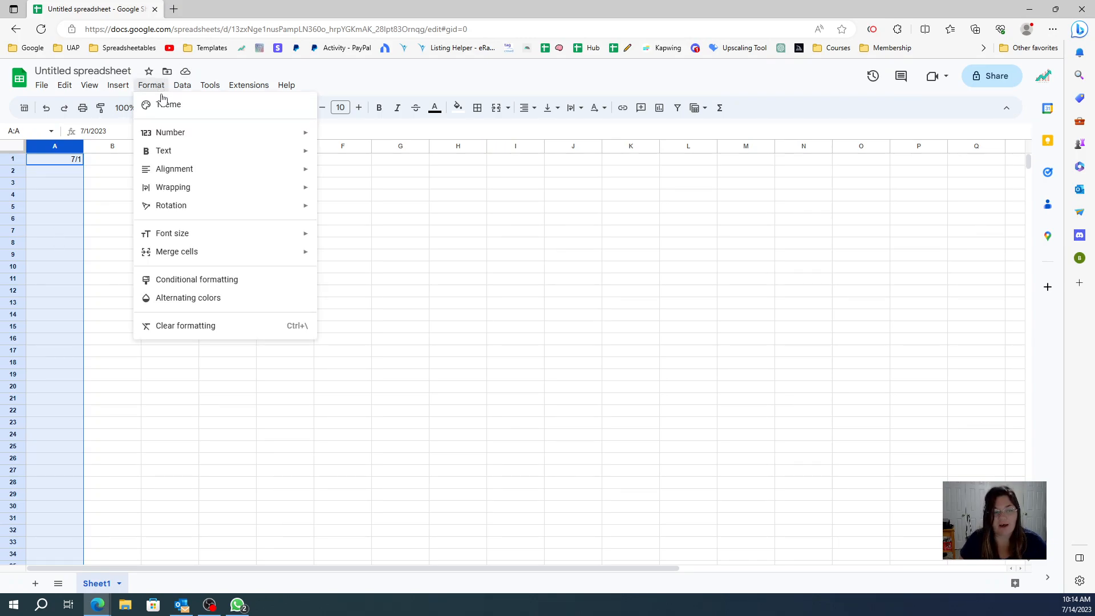
mouse_move(173, 138)
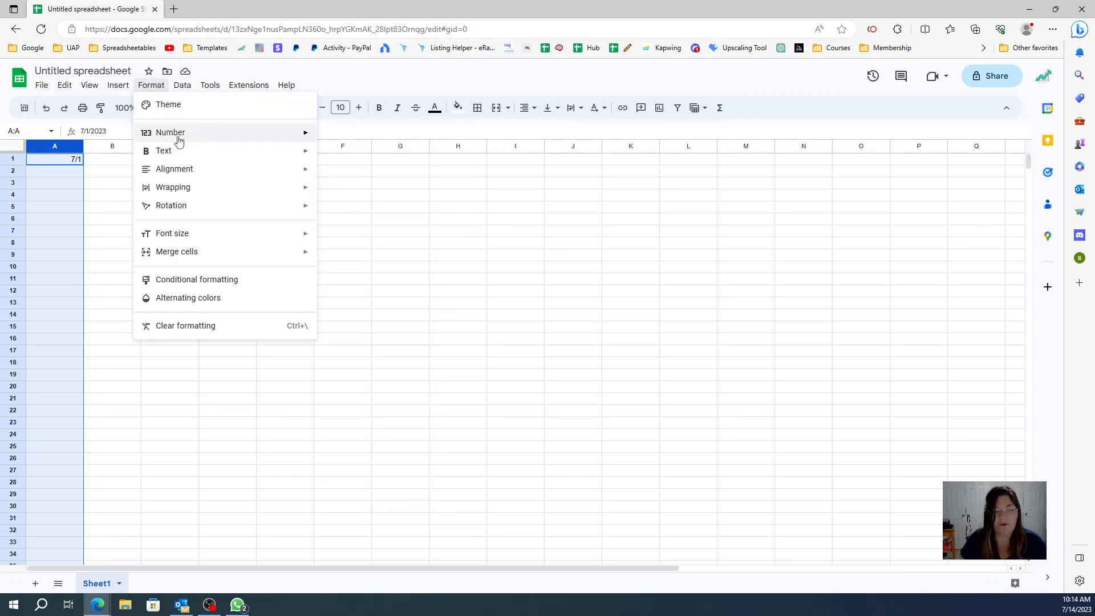
click(170, 132)
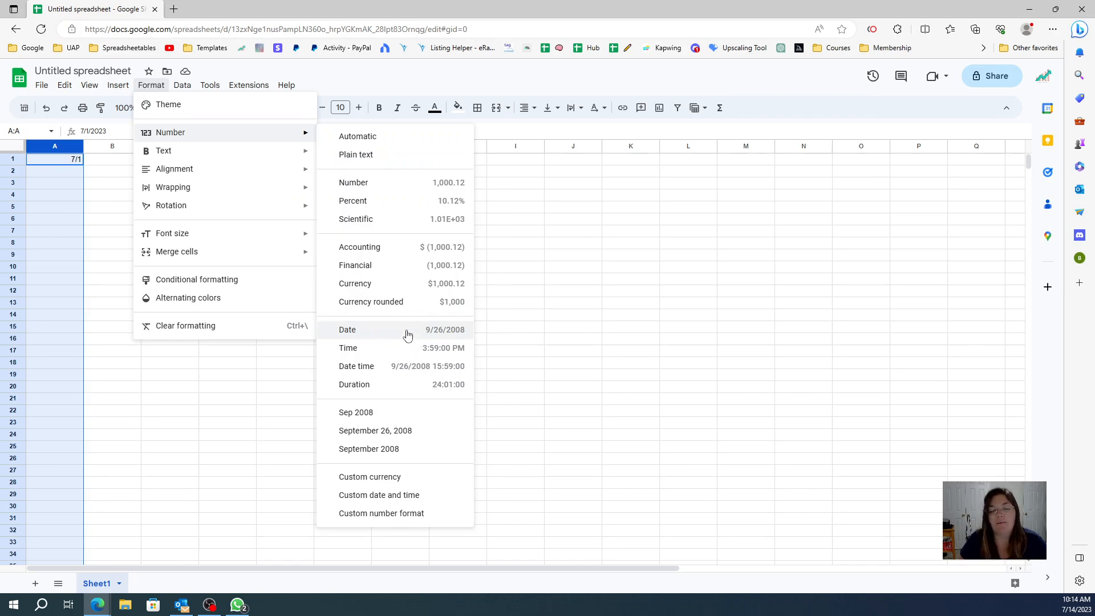
click(347, 330)
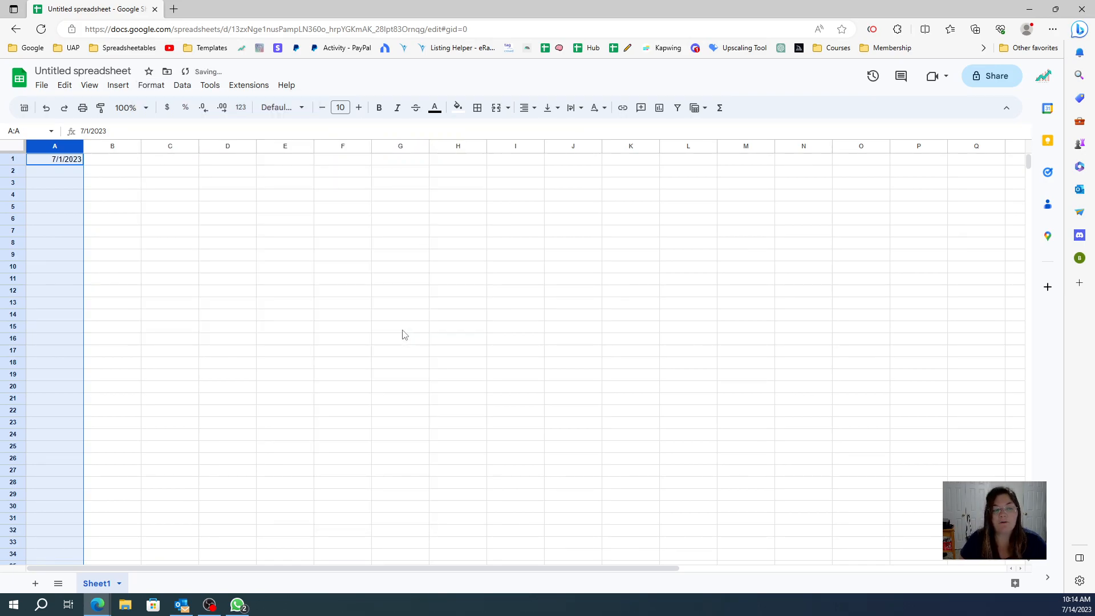
Step: Fill A1 down through 7/31/2023, removing the extra 8/1/2023, and move to C1
click(54, 159)
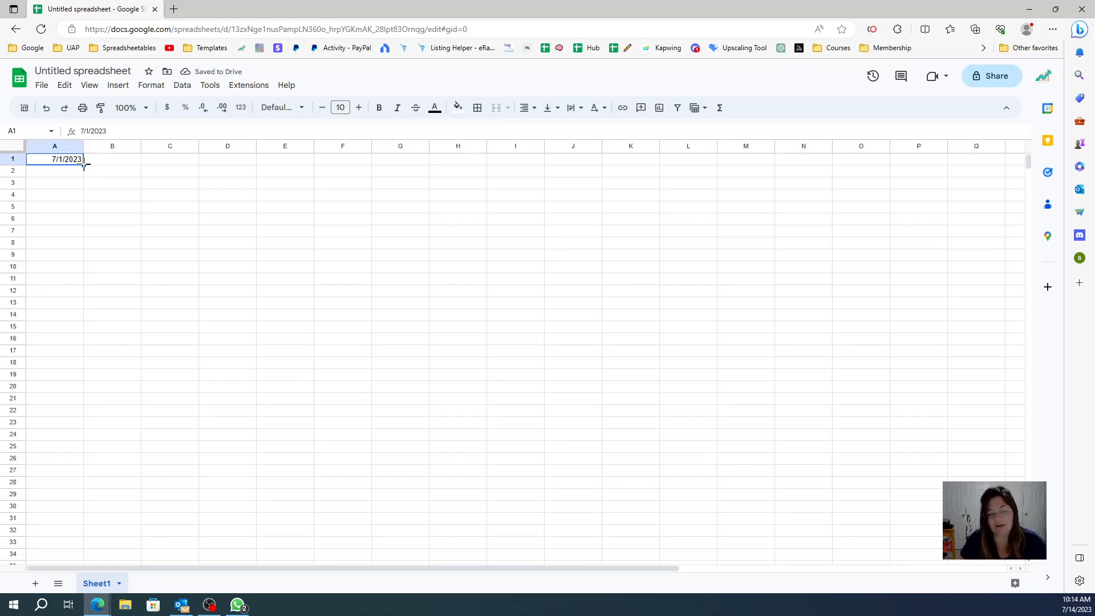
drag(83, 166, 80, 503)
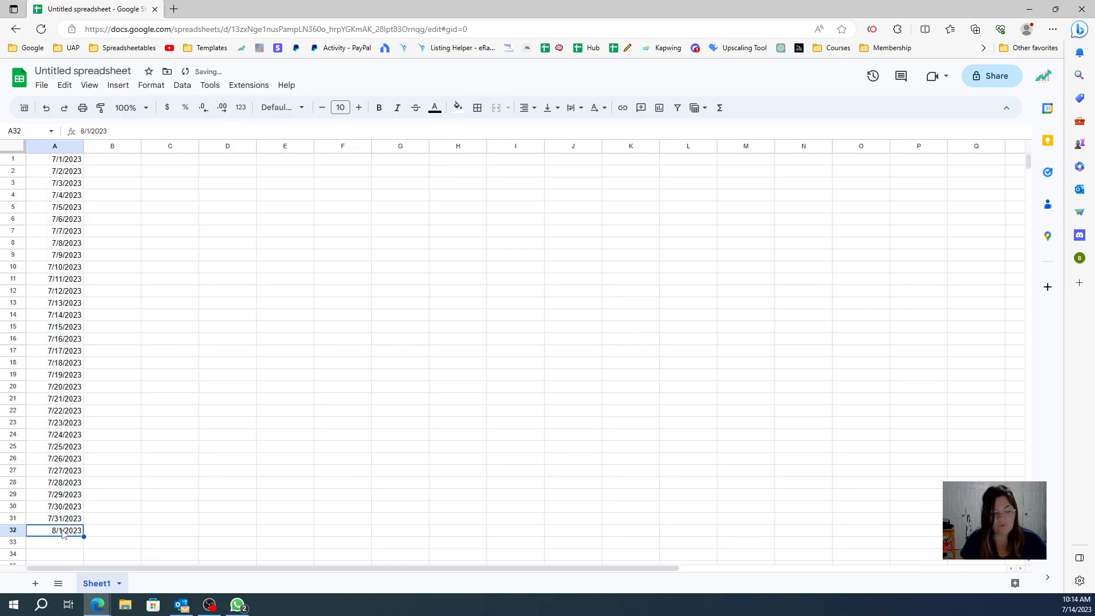
key(Delete)
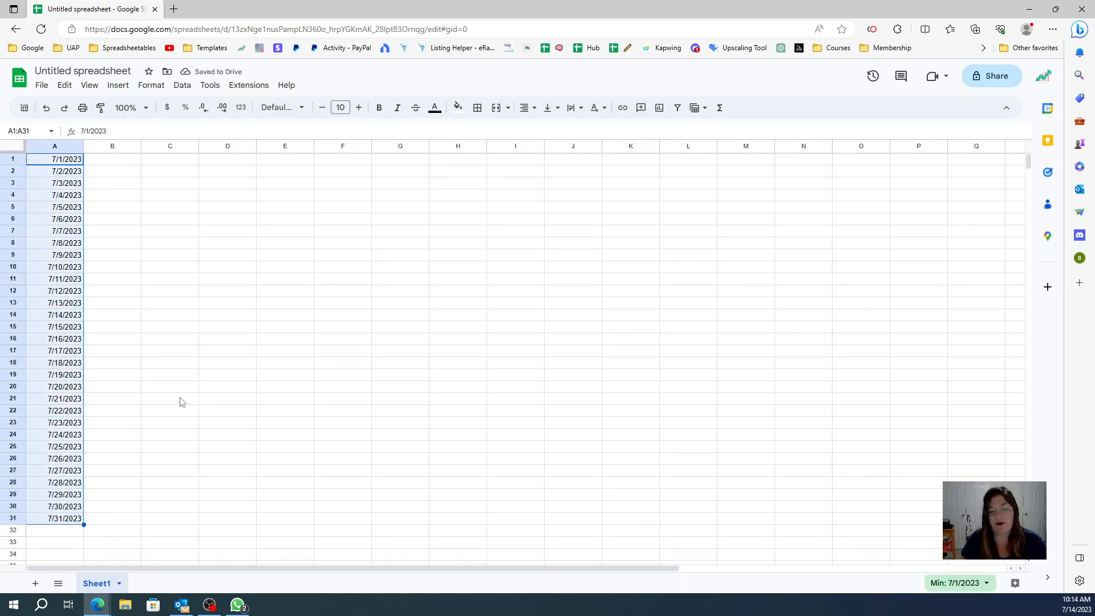
click(169, 159)
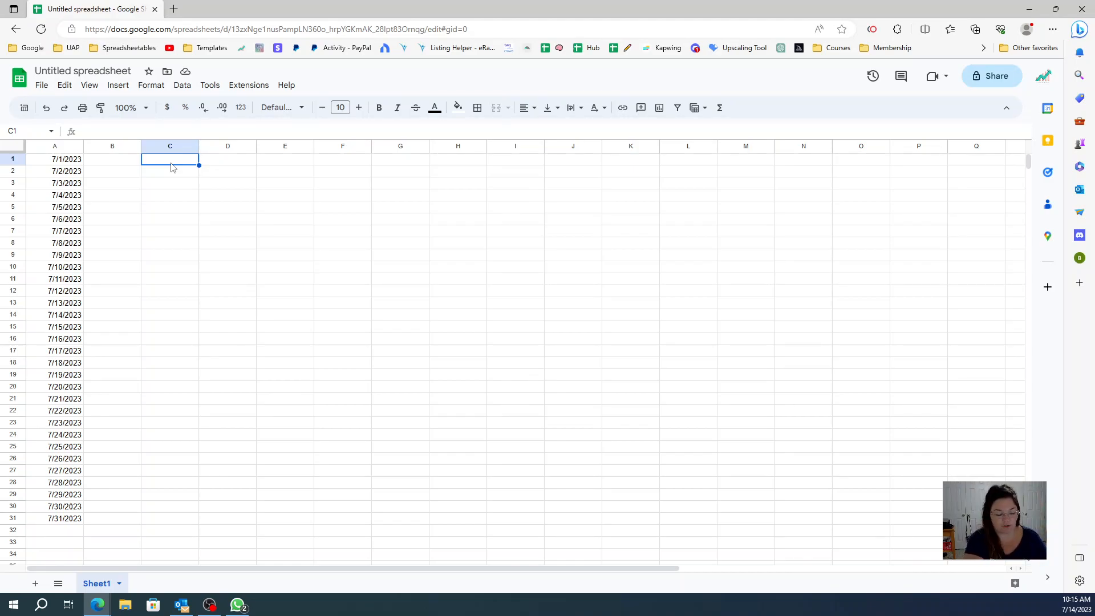
Step: Type =filter(A:A,weekday(A:A)=6) in C1 without committing it yet
text(=)
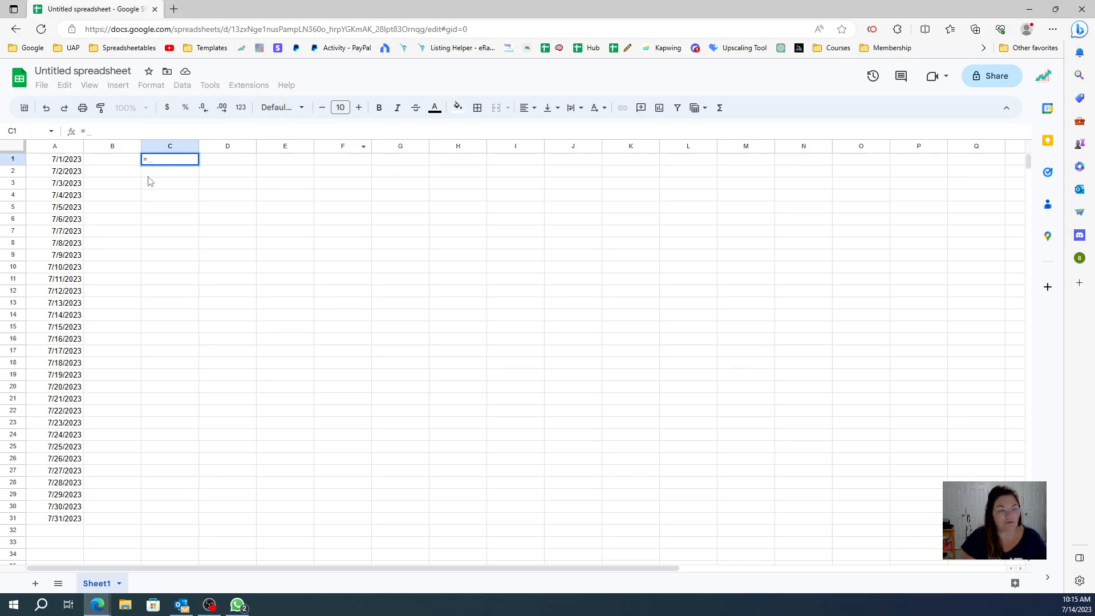
text(=filter()
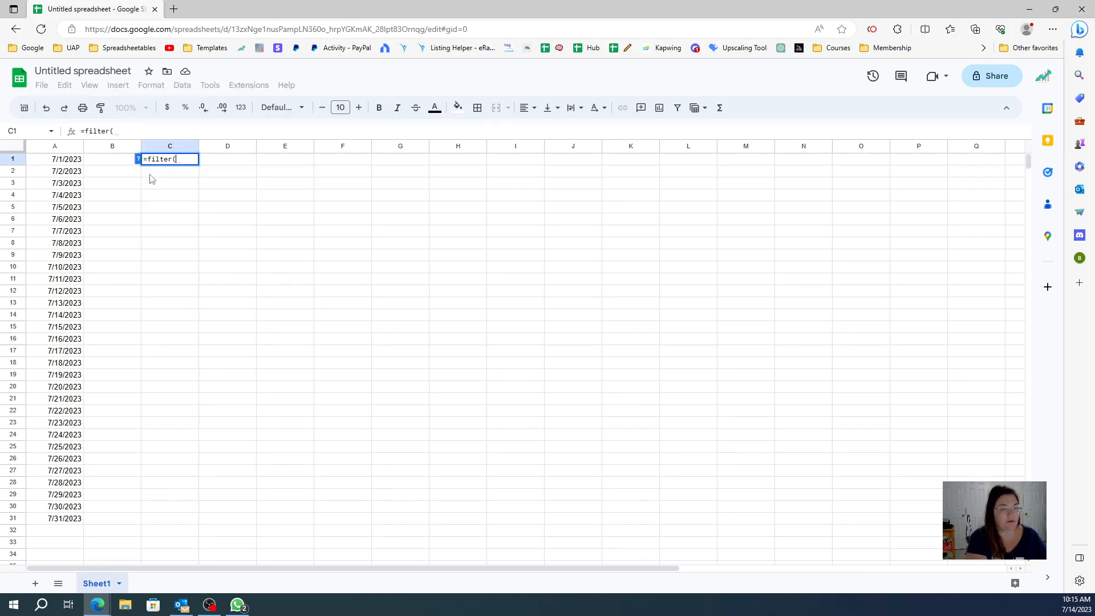
mouse_move(86, 167)
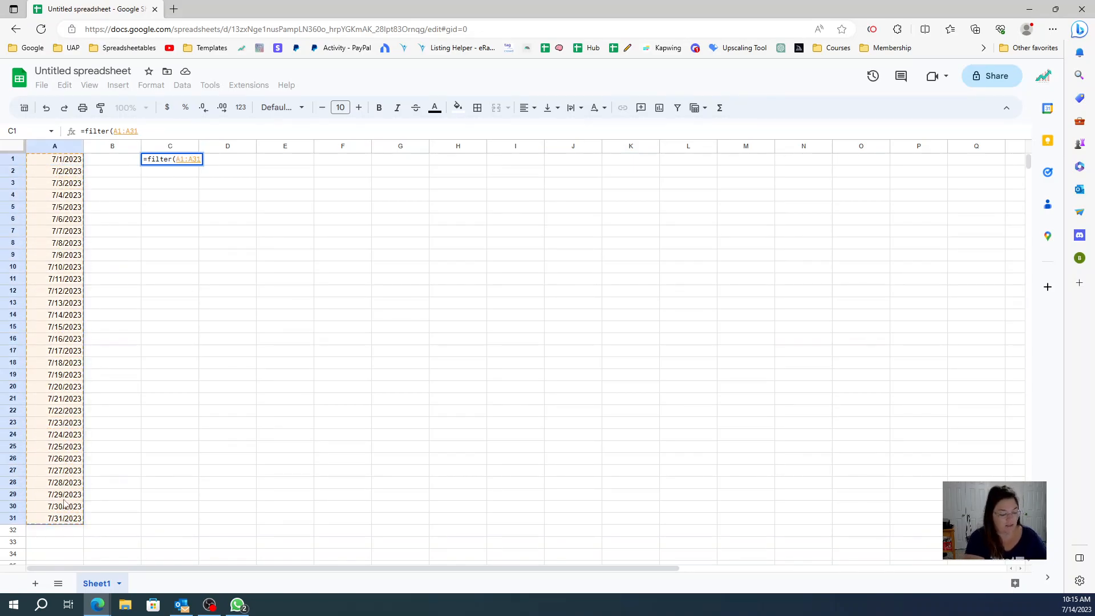
text(,)
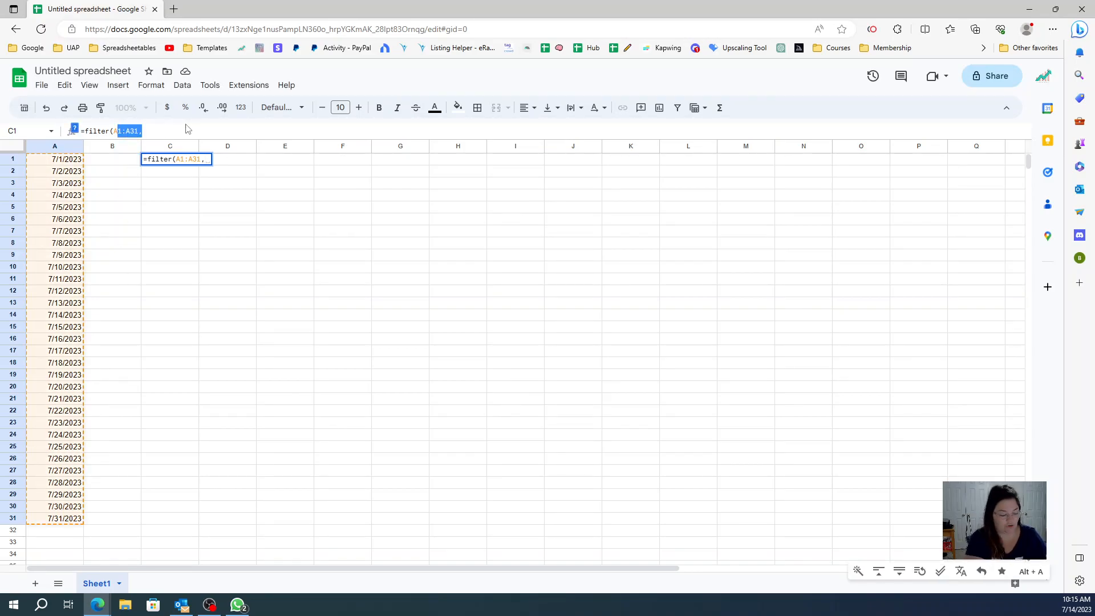
text(A:A)
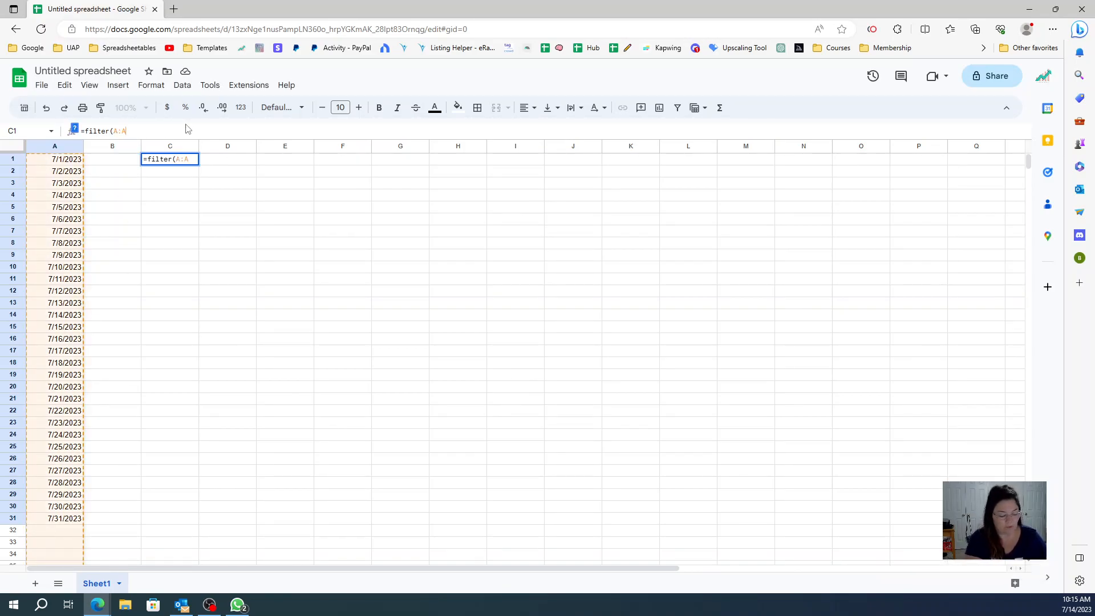
text(,)
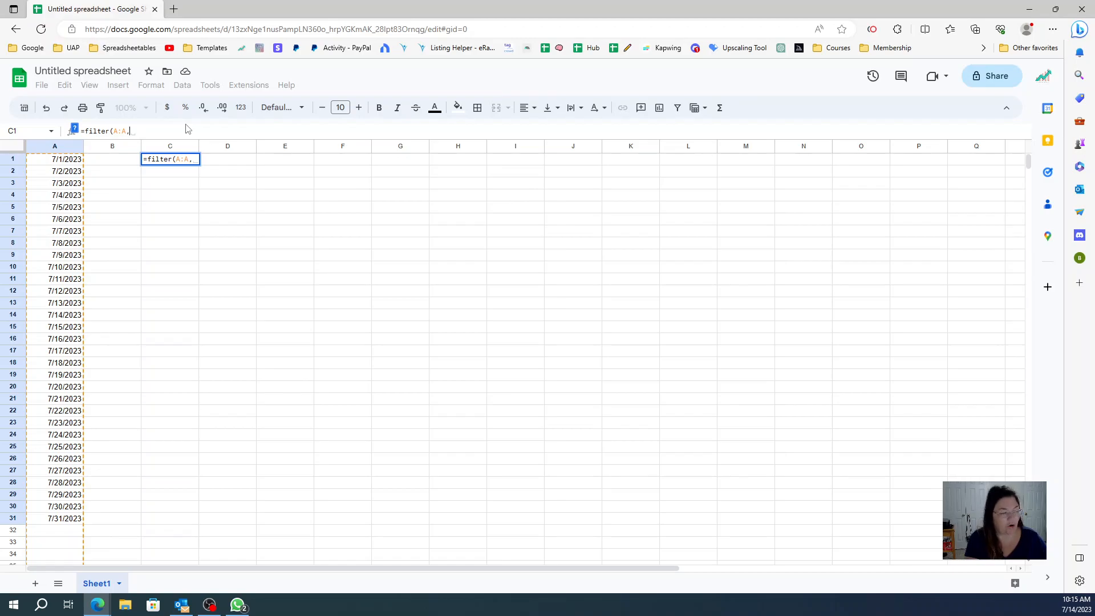
text(weekday()
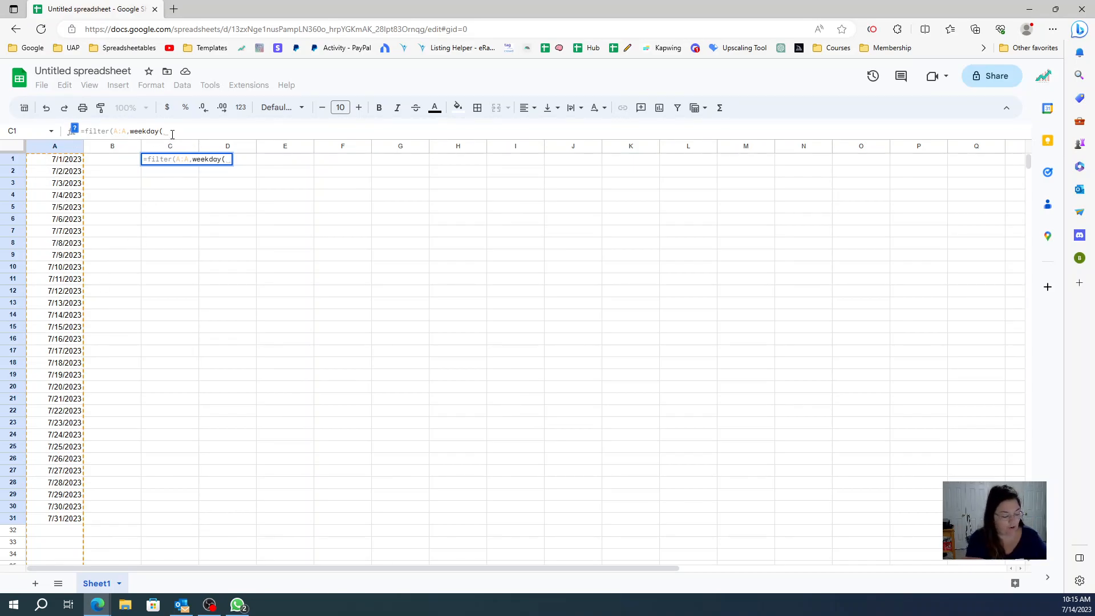
text(A:A)
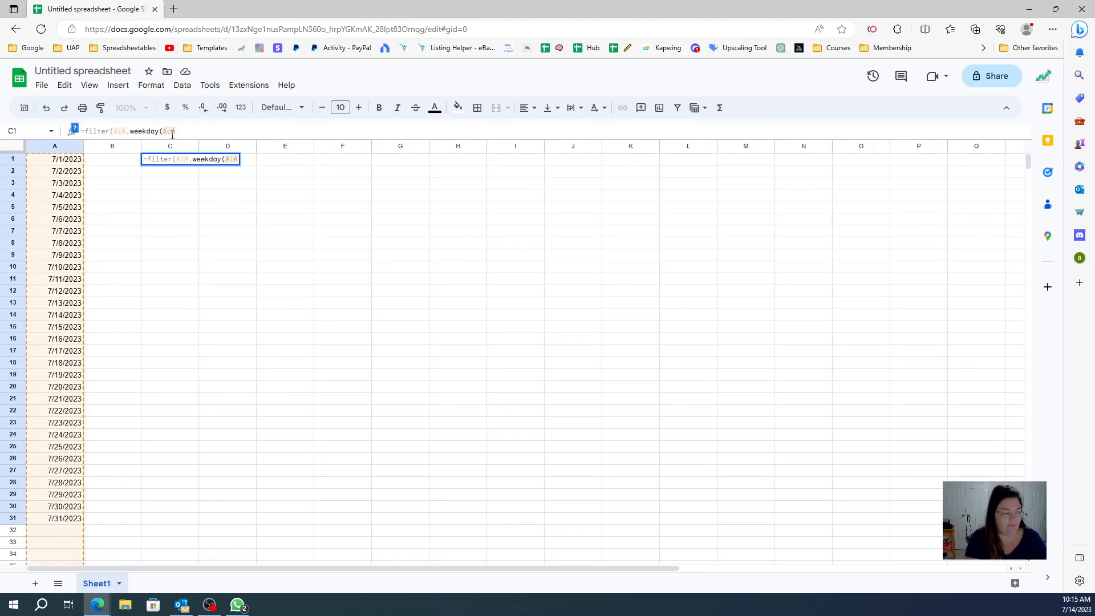
text())
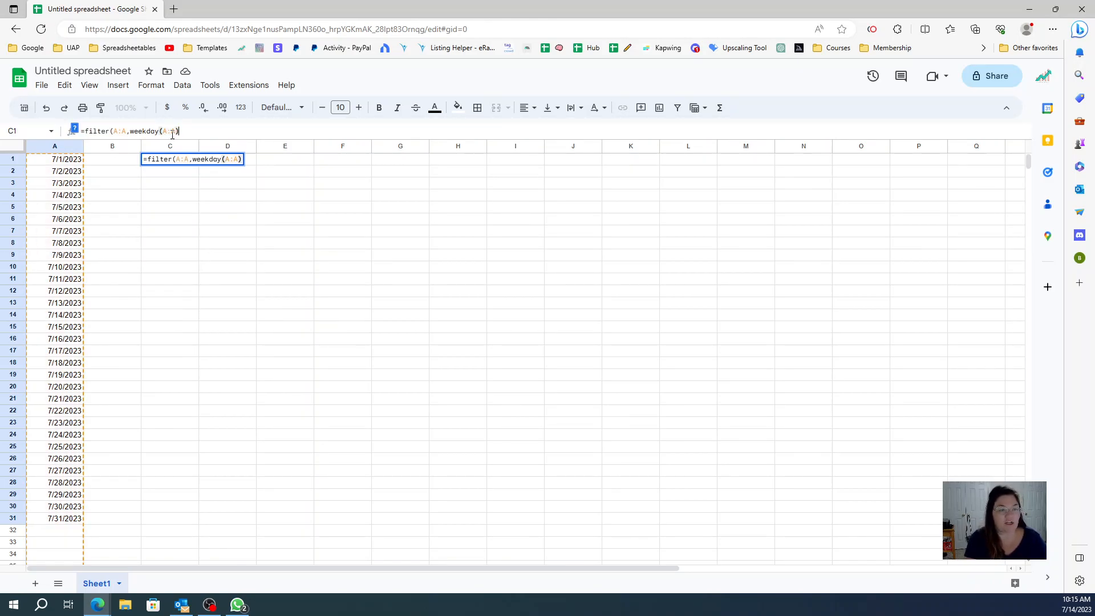
text(=)
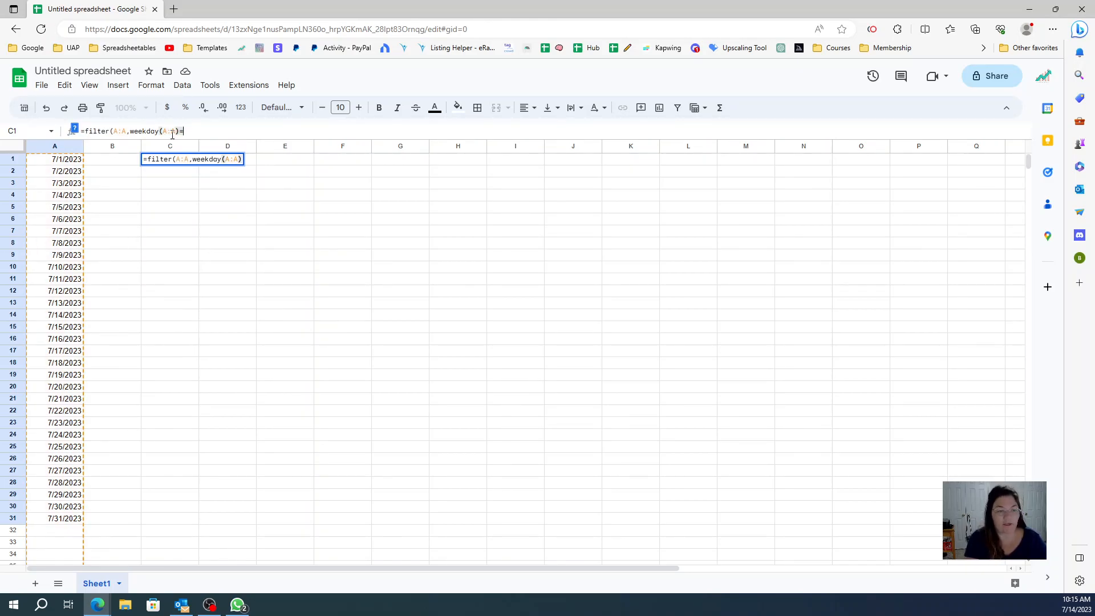
text(=)
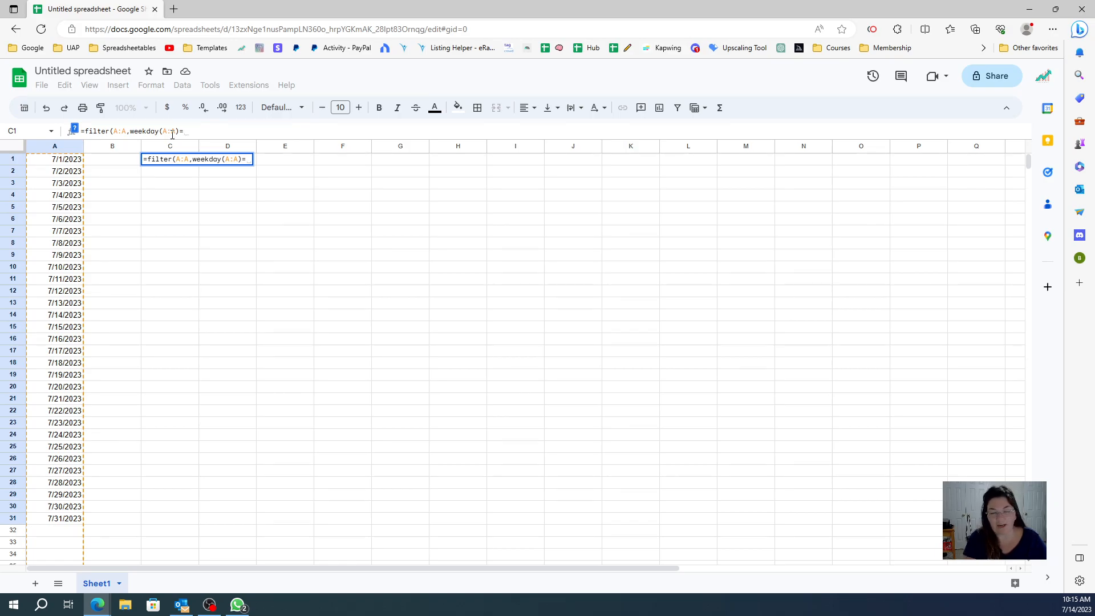
text(6)
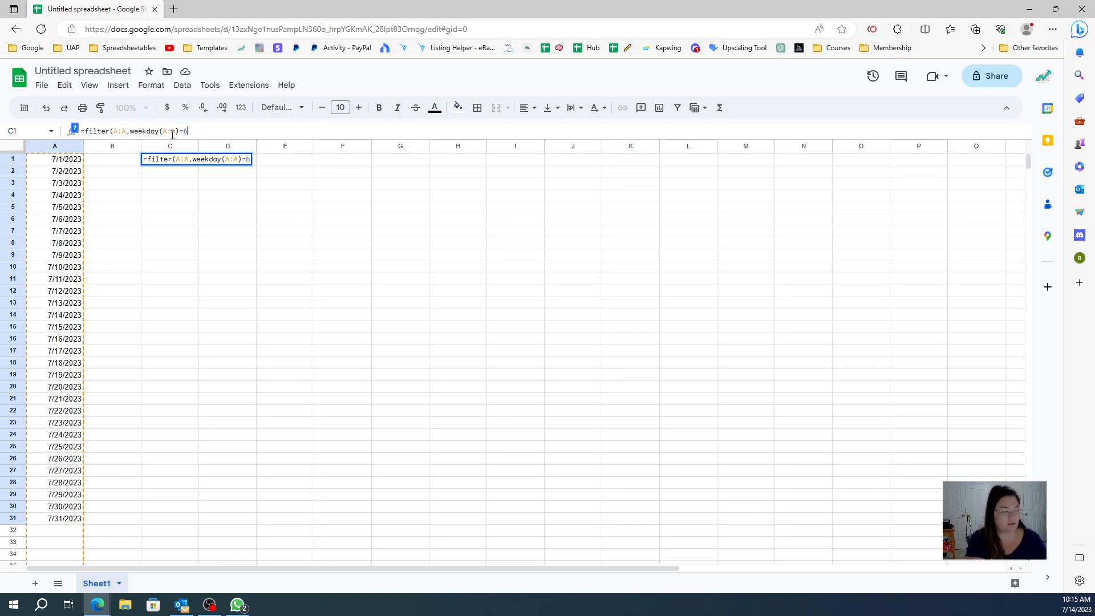
text())
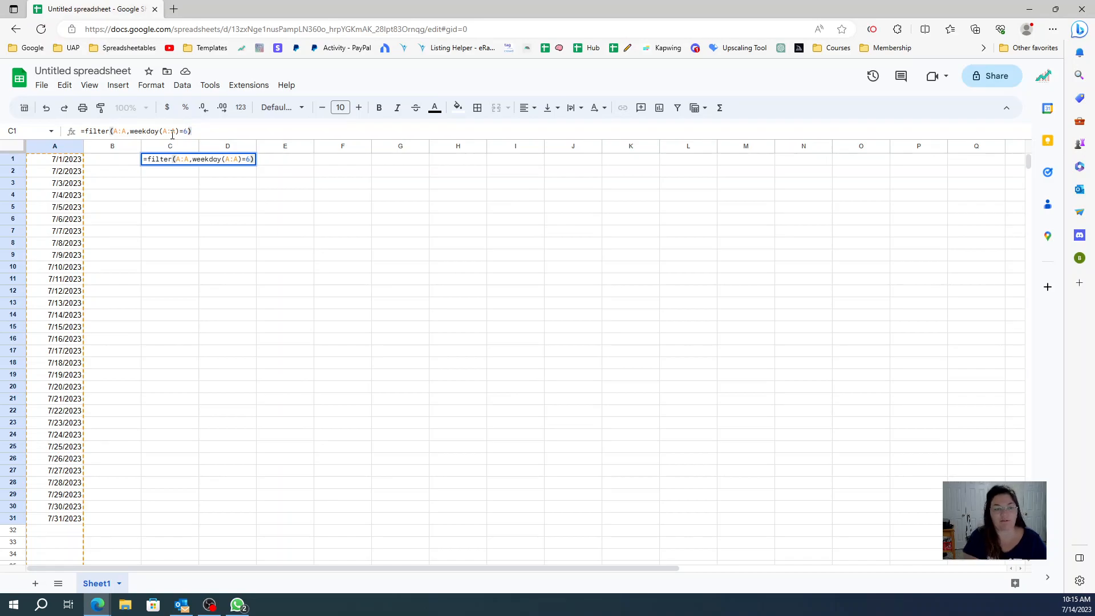
Step: Commit the formula so C1 lists July's Fridays 7/7, 7/14, 7/21, 7/28, checked against the taskbar calendar
key(Enter)
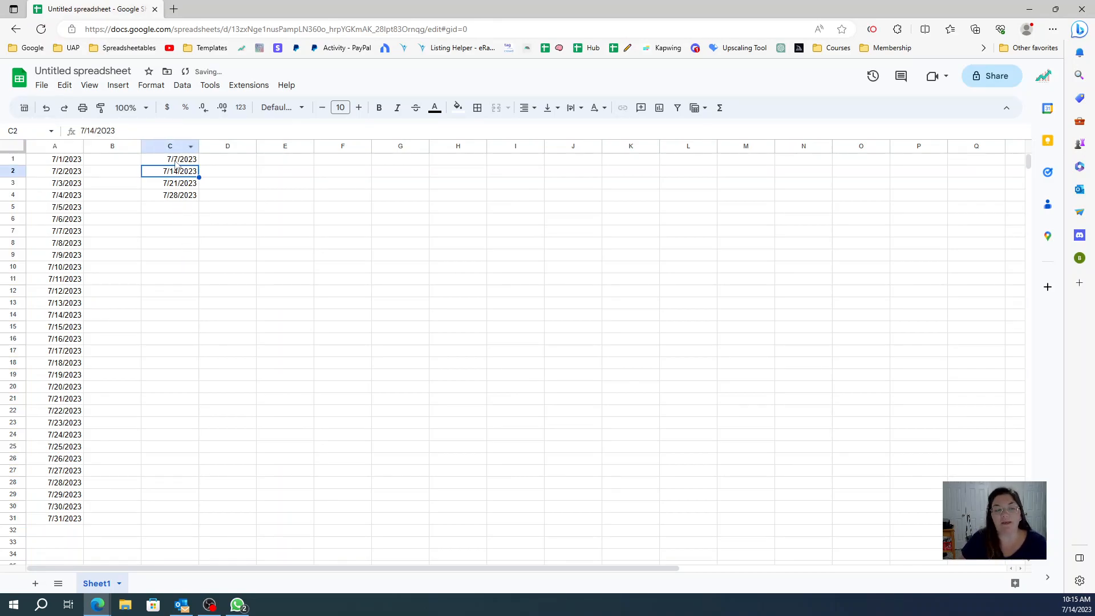
click(227, 279)
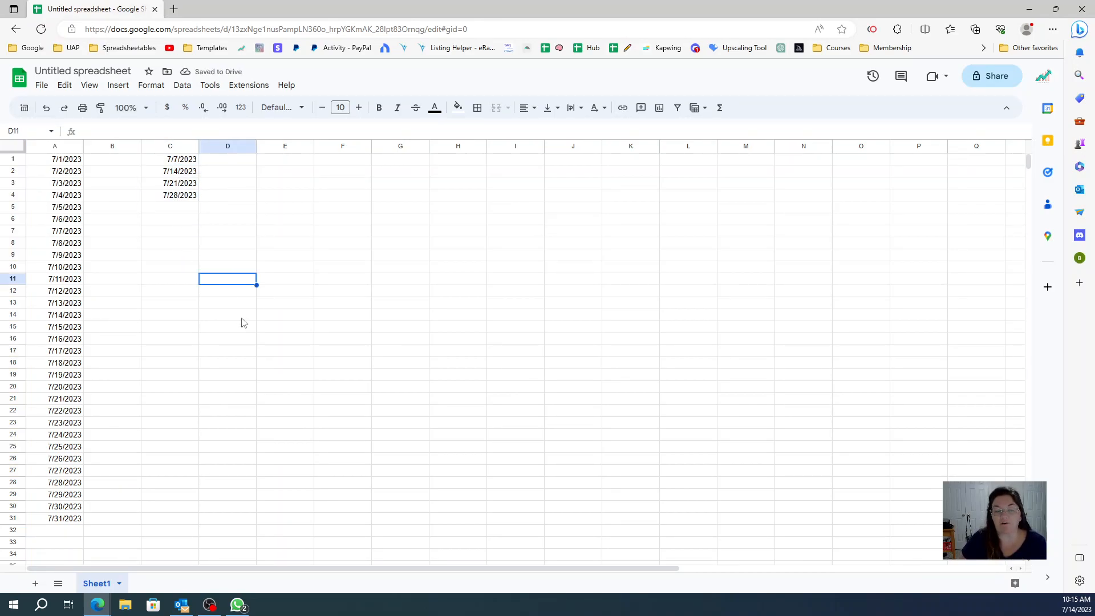
click(1080, 603)
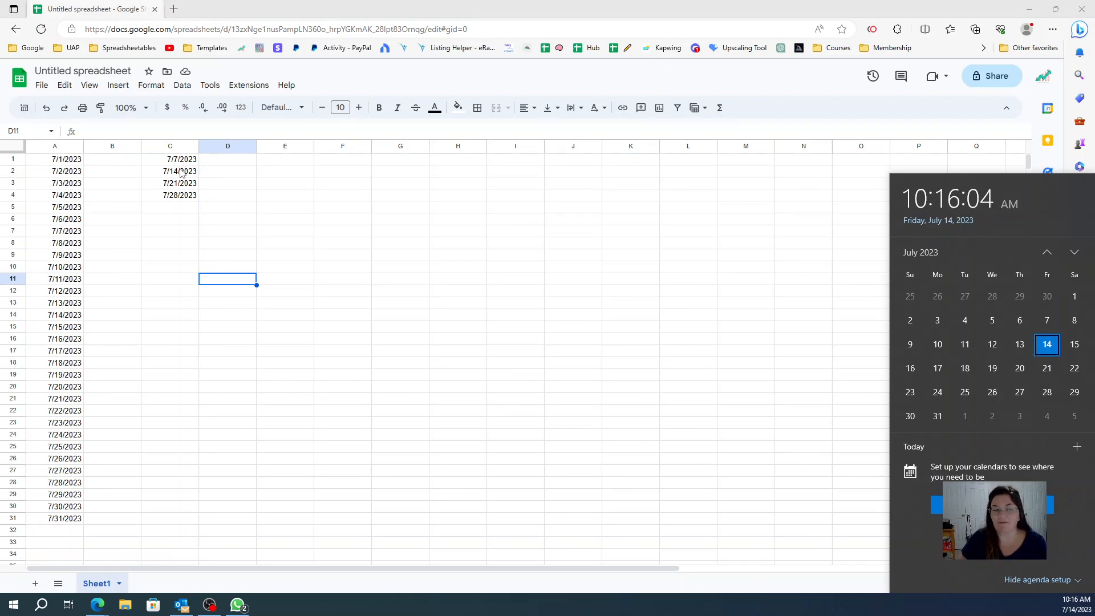
mouse_move(1020, 320)
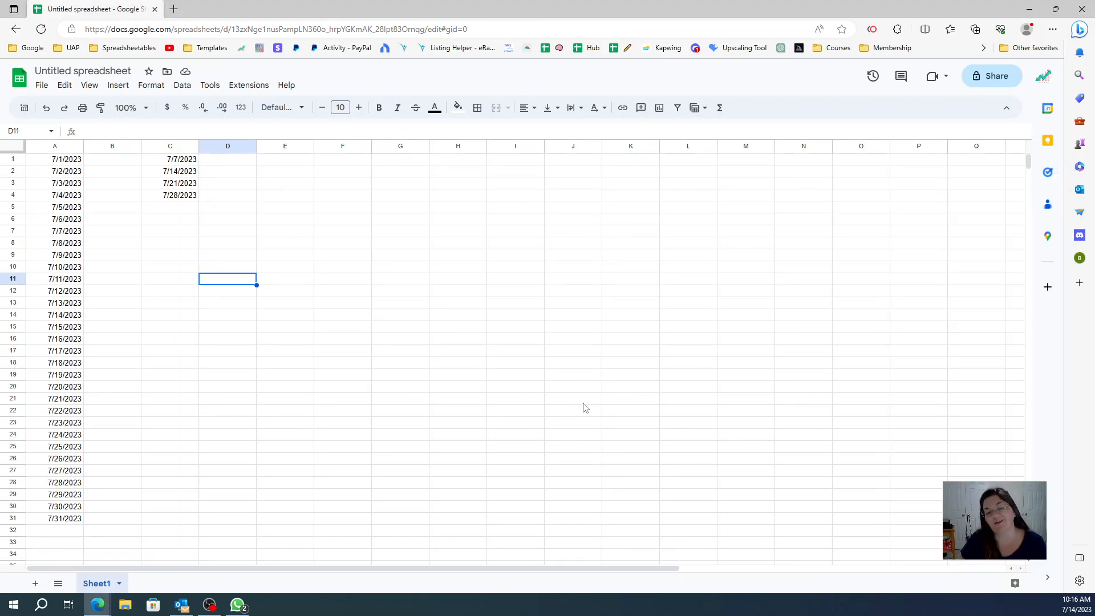
click(573, 399)
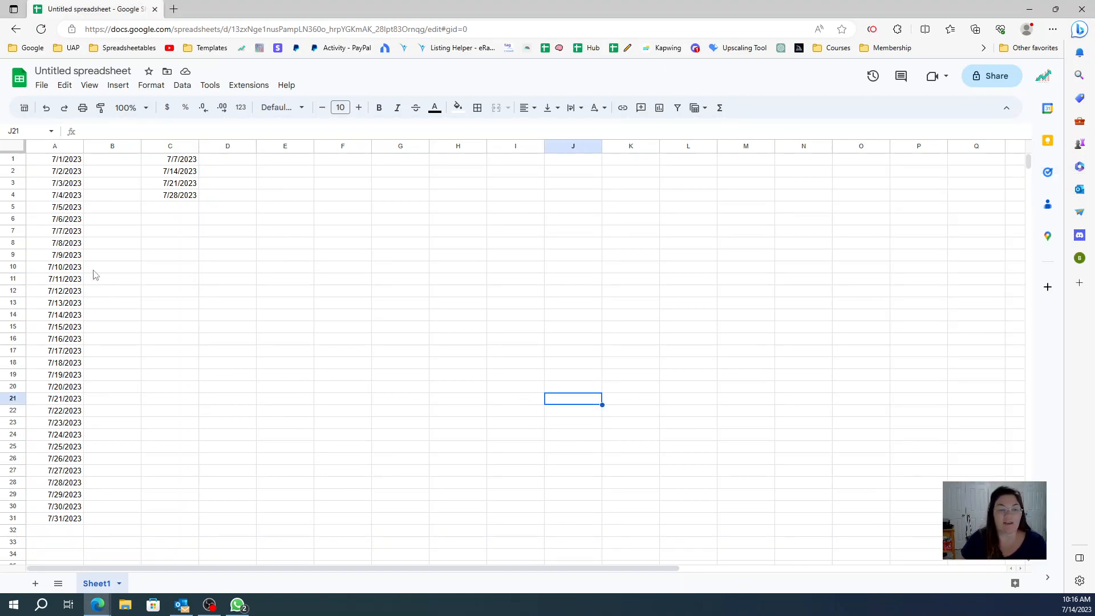
Step: Change the weekday number in C1 so it lists July's Mondays 7/3–7/31, verified in the calendar
click(169, 159)
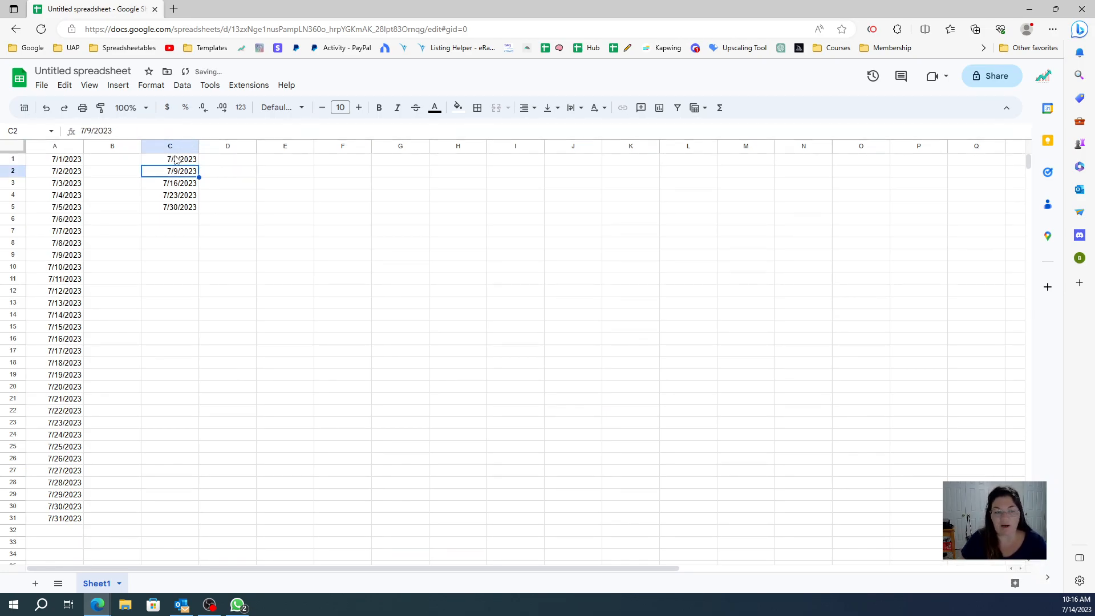
click(1077, 599)
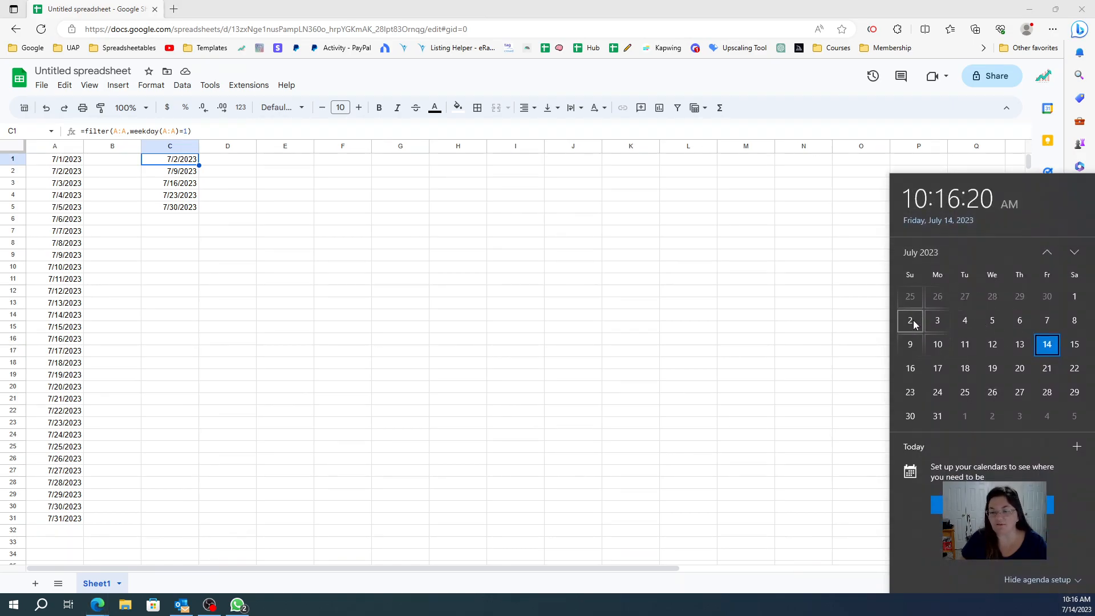
mouse_move(224, 215)
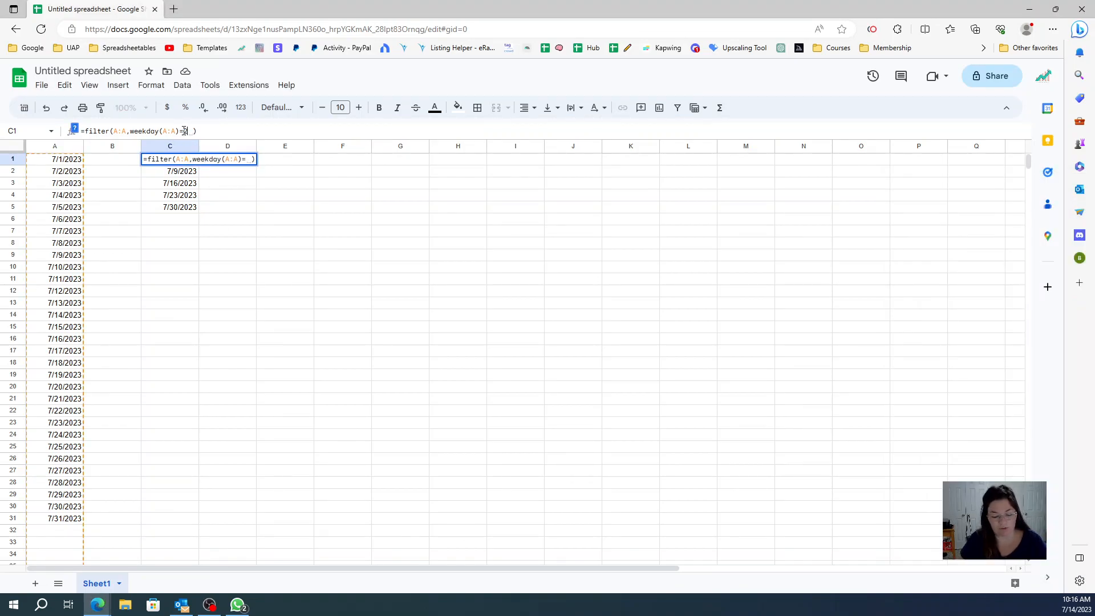
key(Enter)
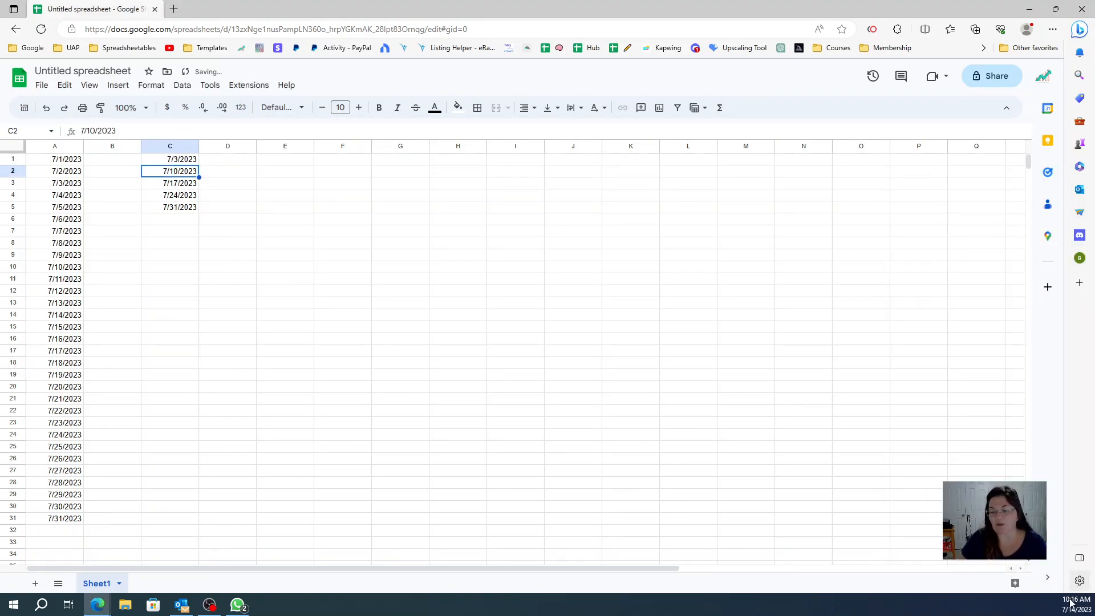
click(1075, 599)
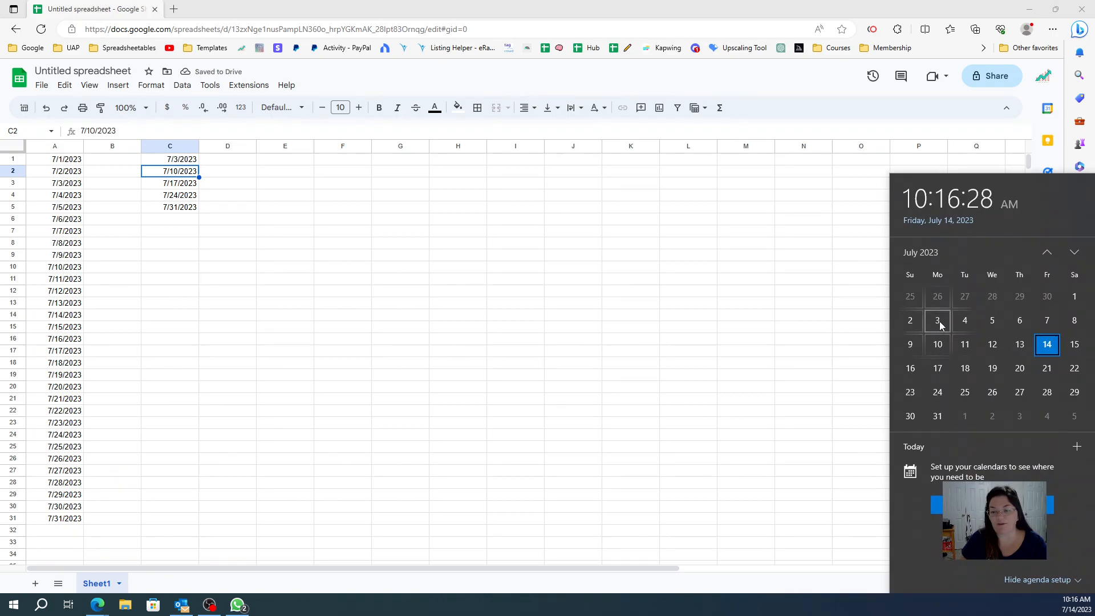